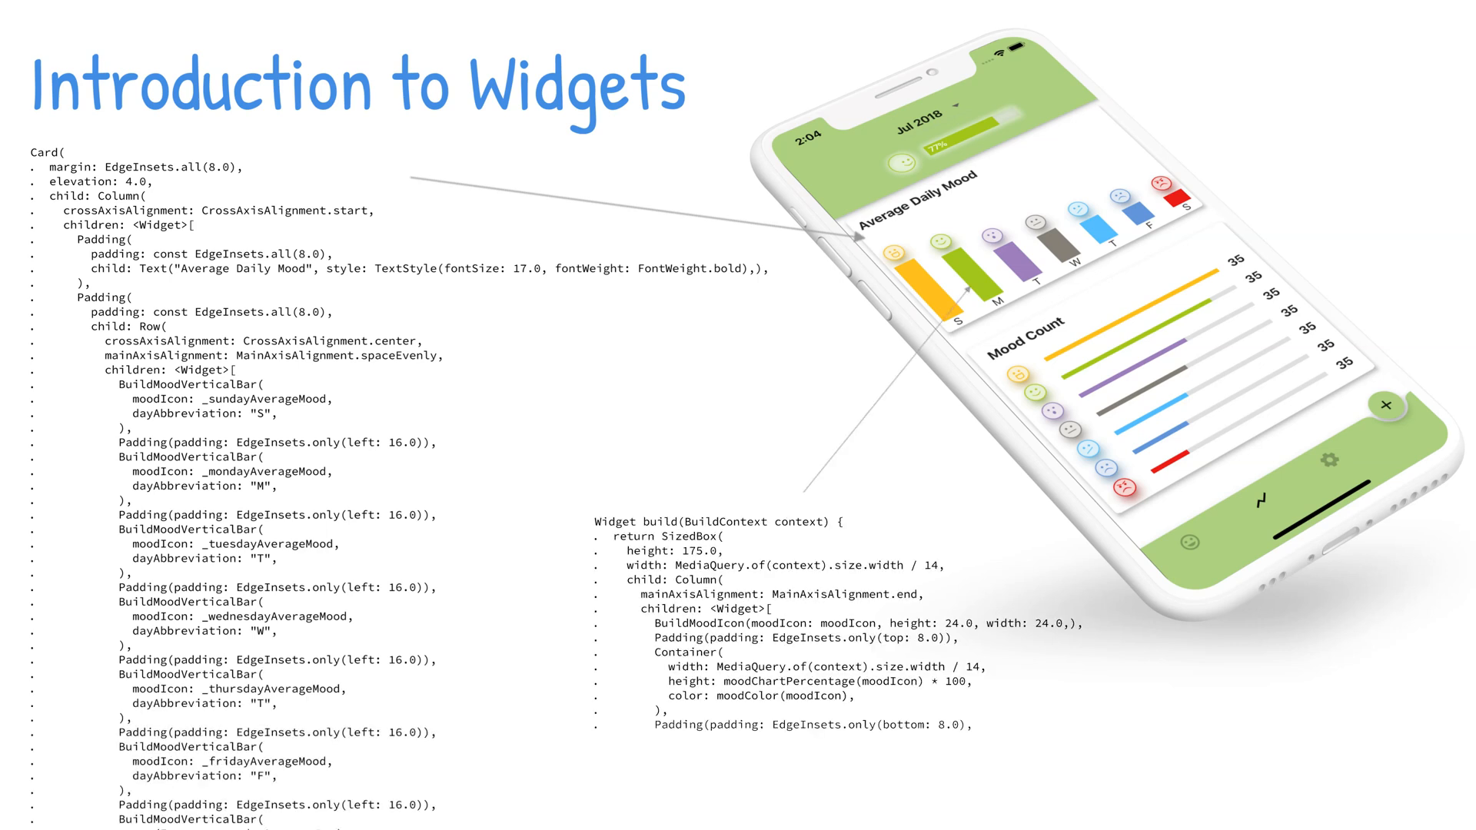
# Finish the mood bar snippet with Text(dayAbbreviation), then advance to the widget tree slide
pyautogui.write('Text(dayAbbreviation),')
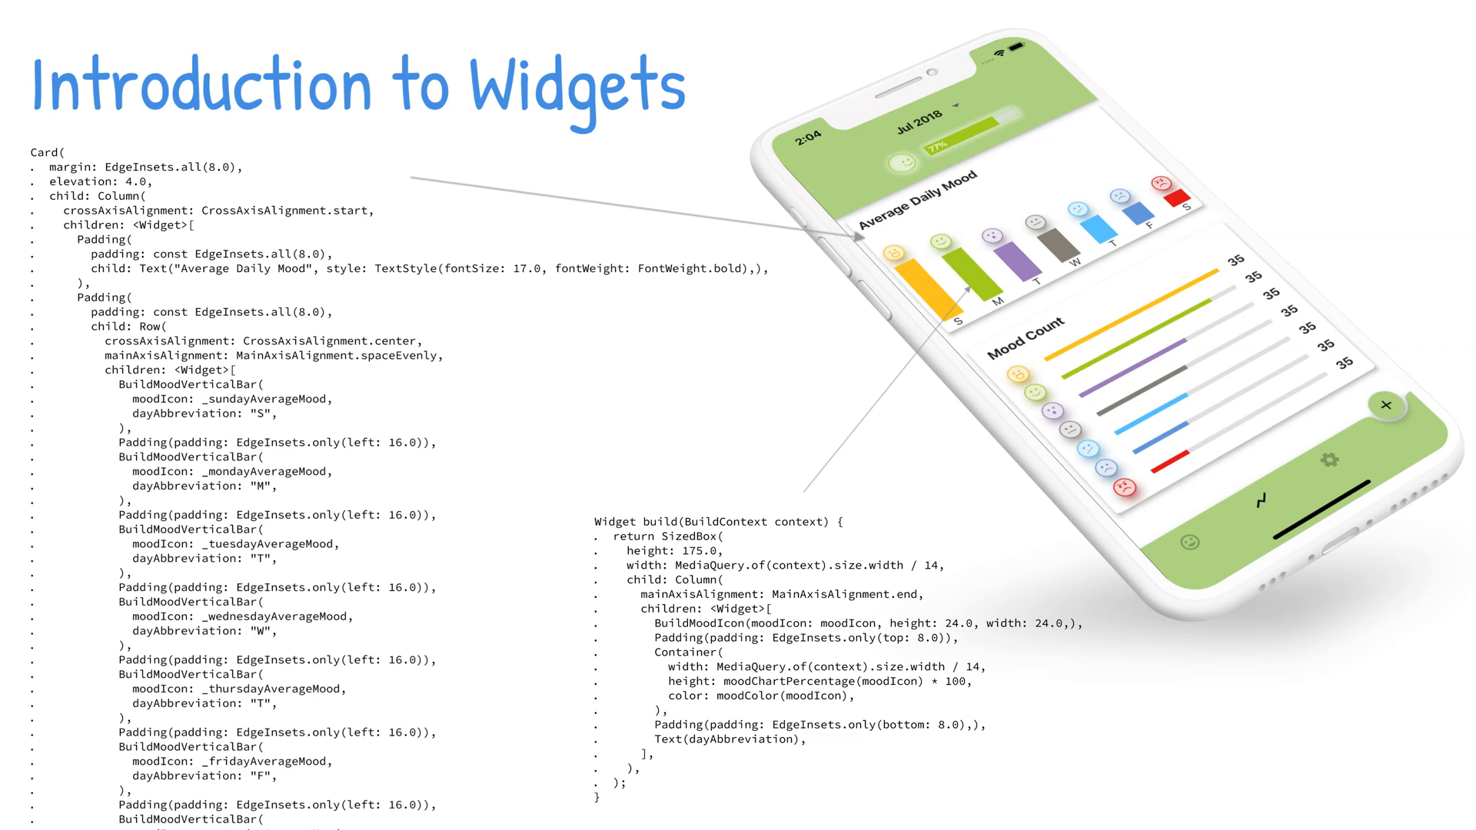
pyautogui.press('Right')
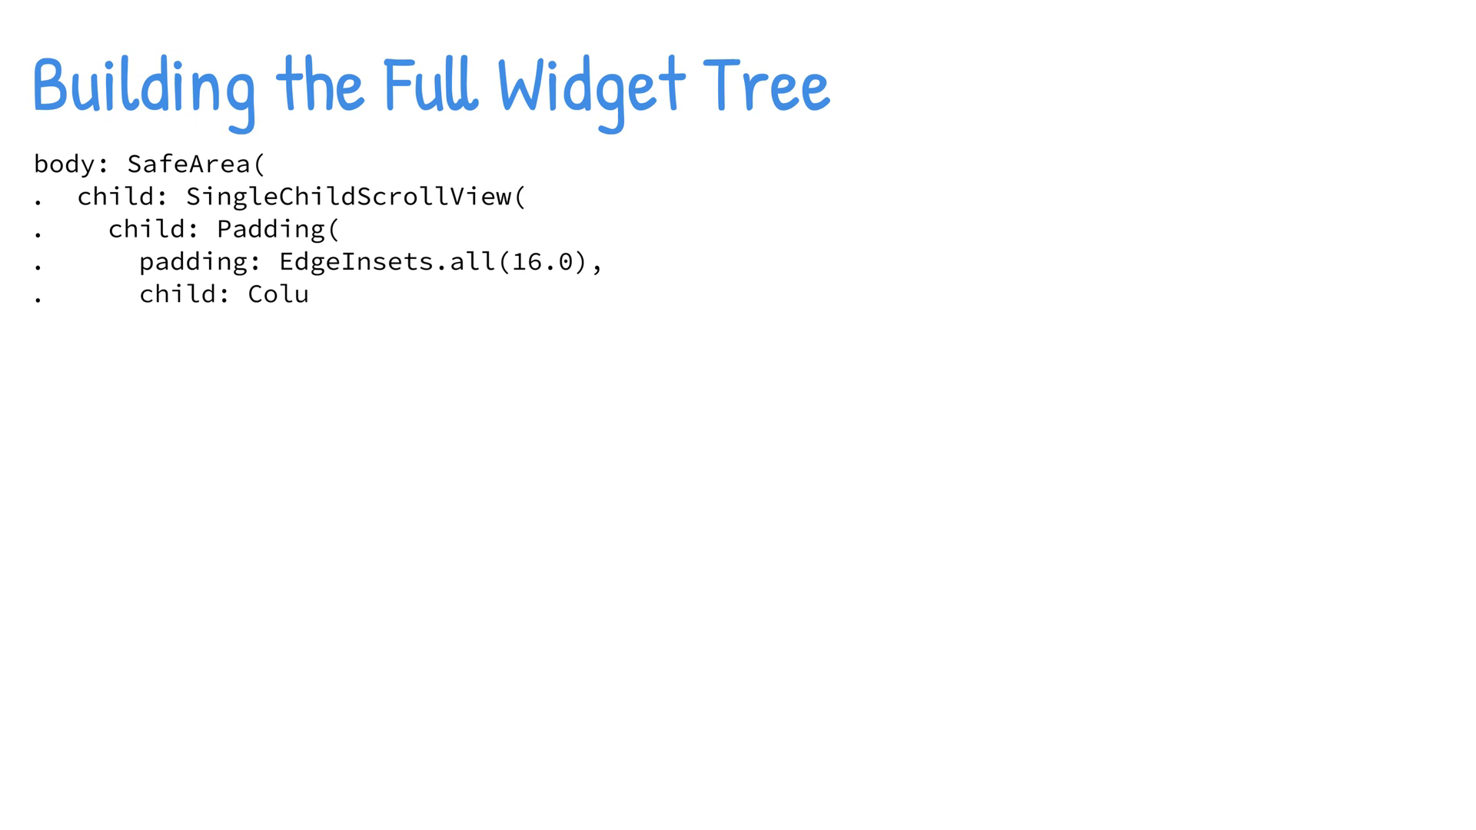